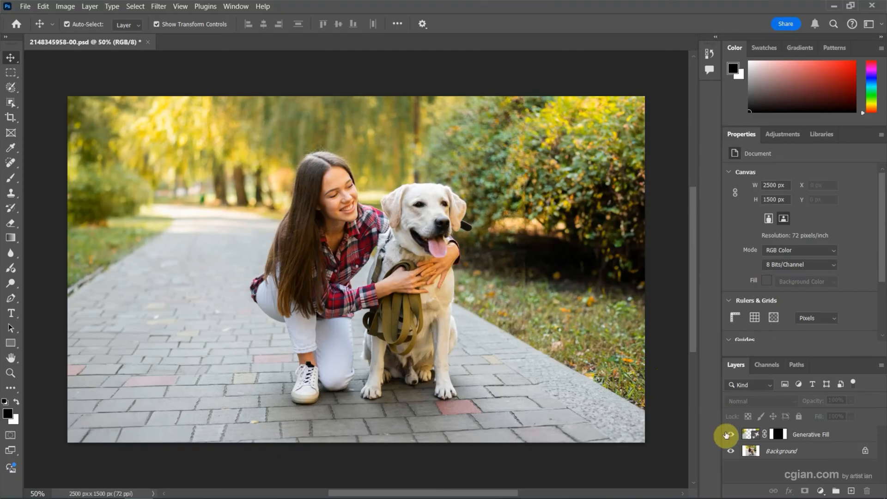
Flatten the image, merging the Generative Fill layer into the Background layer.
click(724, 434)
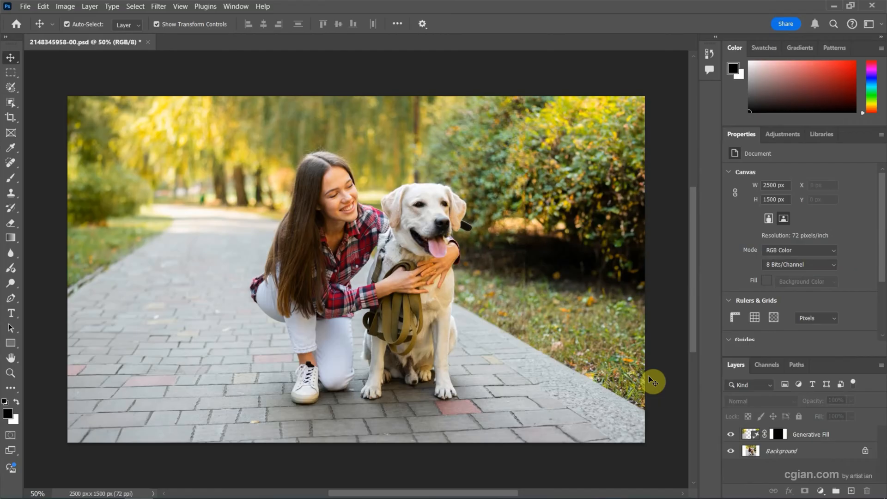
mouse_move(735, 371)
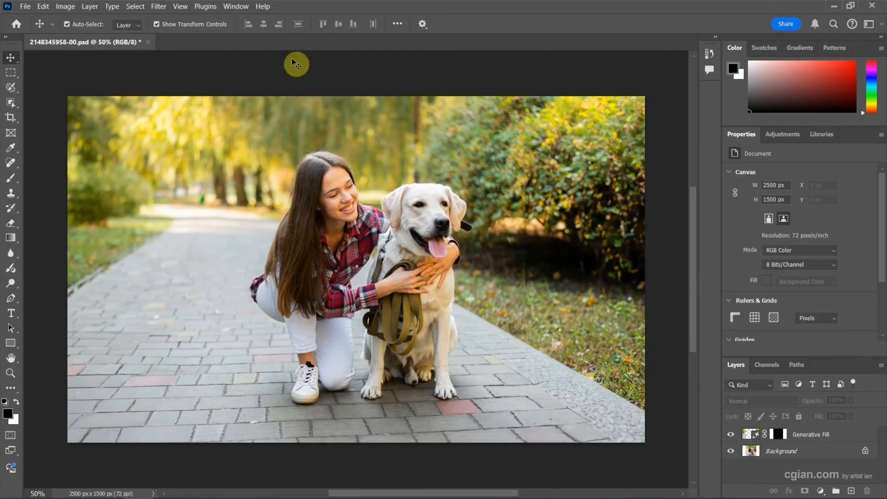
click(236, 7)
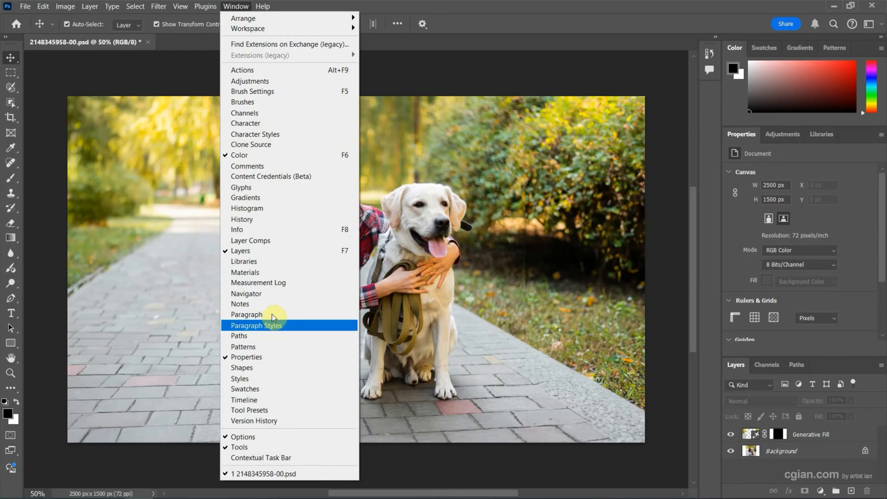
mouse_move(279, 256)
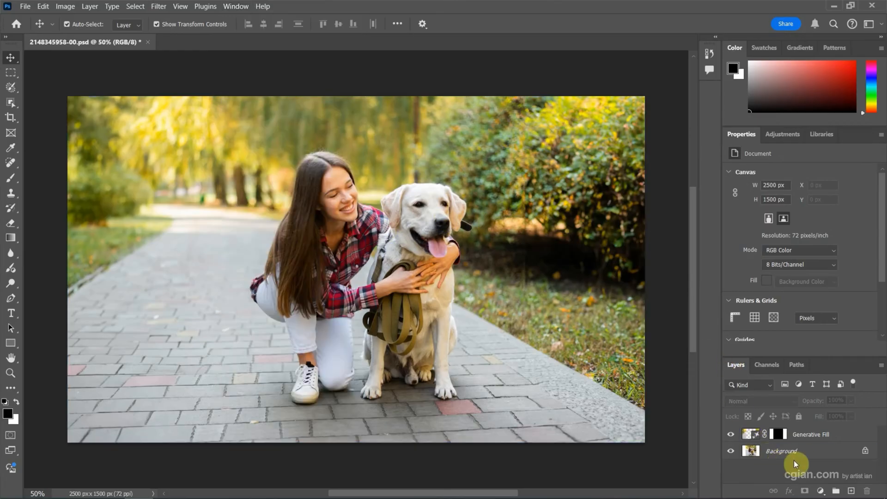
right_click(781, 451)
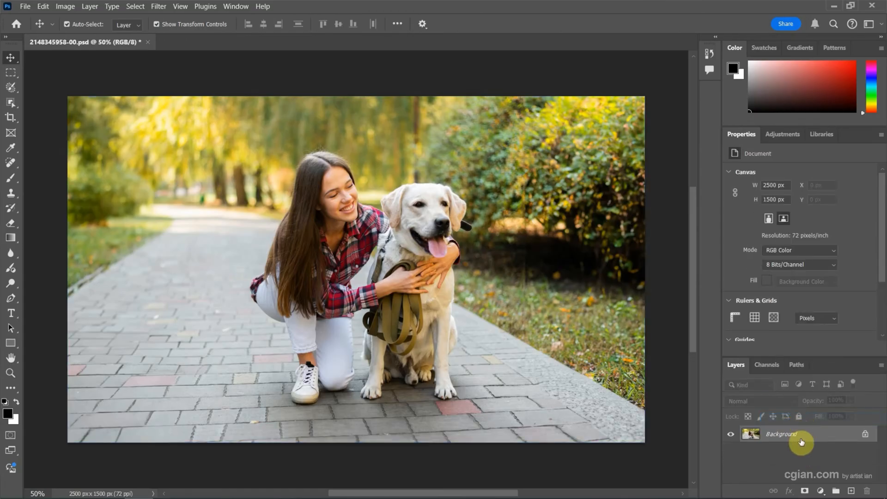
mouse_move(801, 440)
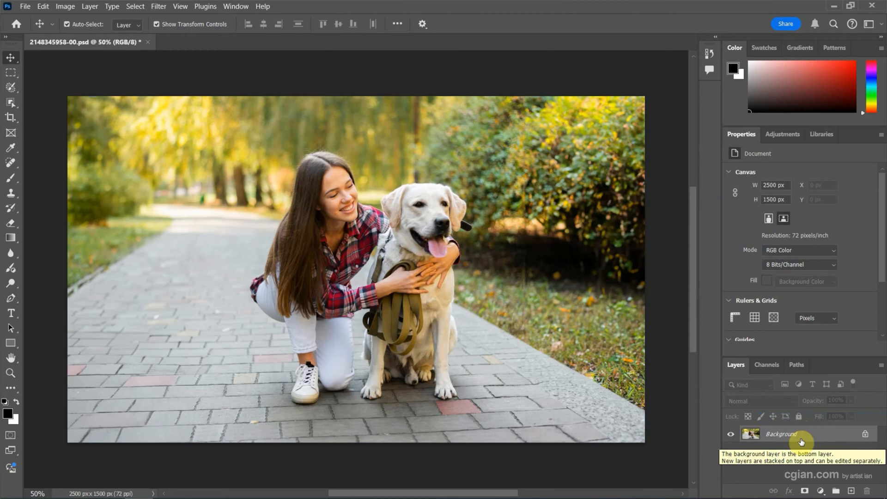
Convert the locked Background into an editable layer named Layer 0.
double_click(781, 434)
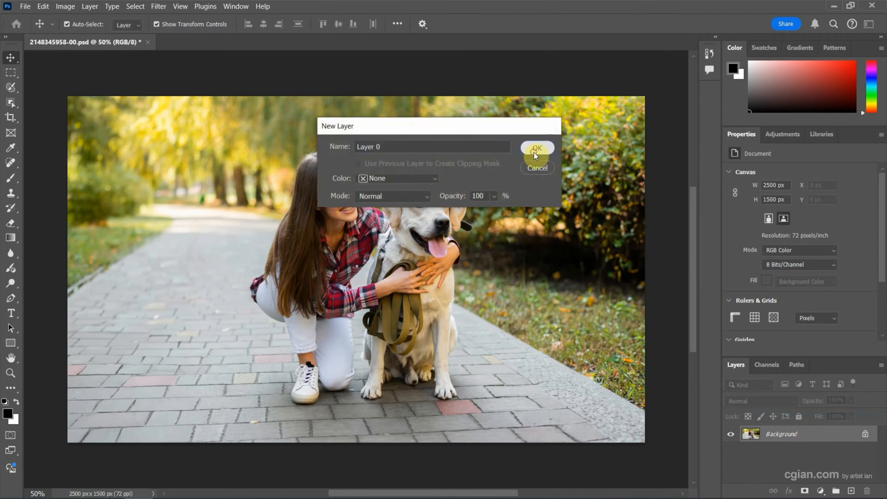
click(537, 149)
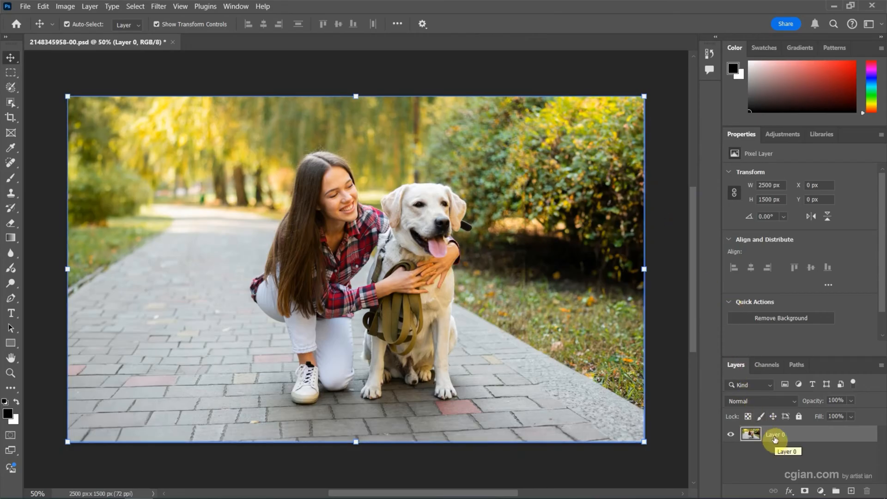
mouse_move(24, 306)
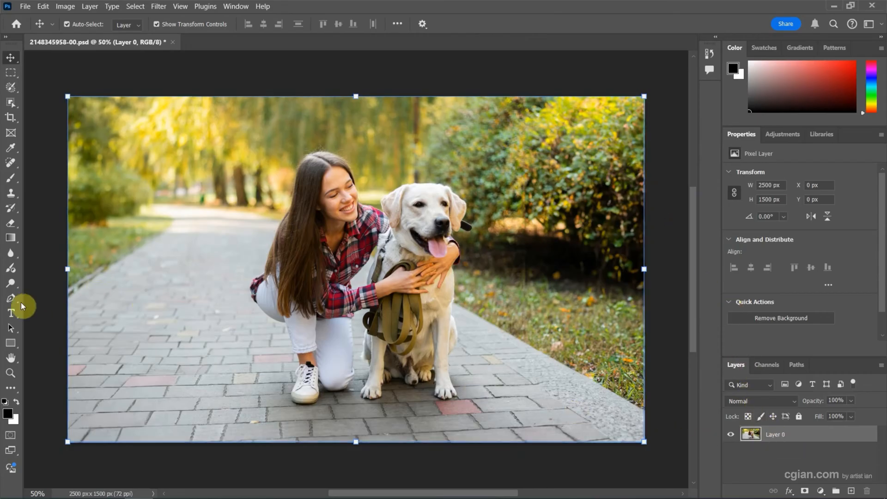
Draw a large black Ellipse 1 circle over the woman and dog with the Ellipse Tool.
click(9, 345)
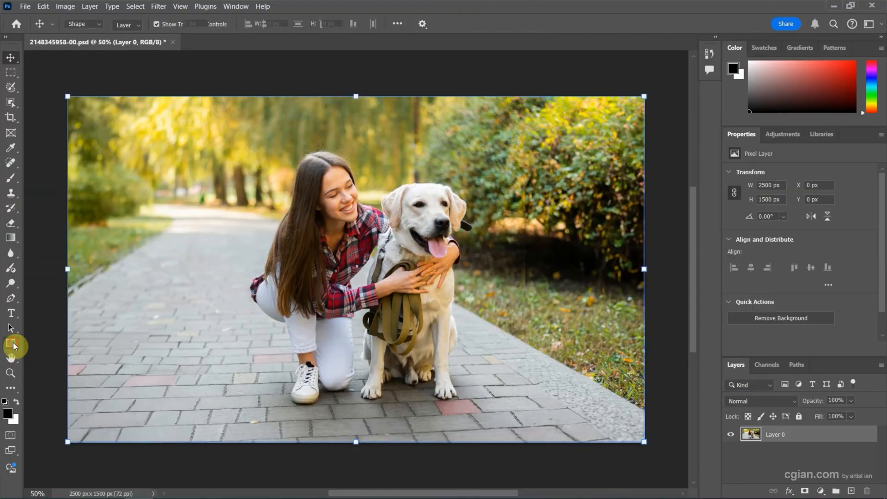
click(10, 345)
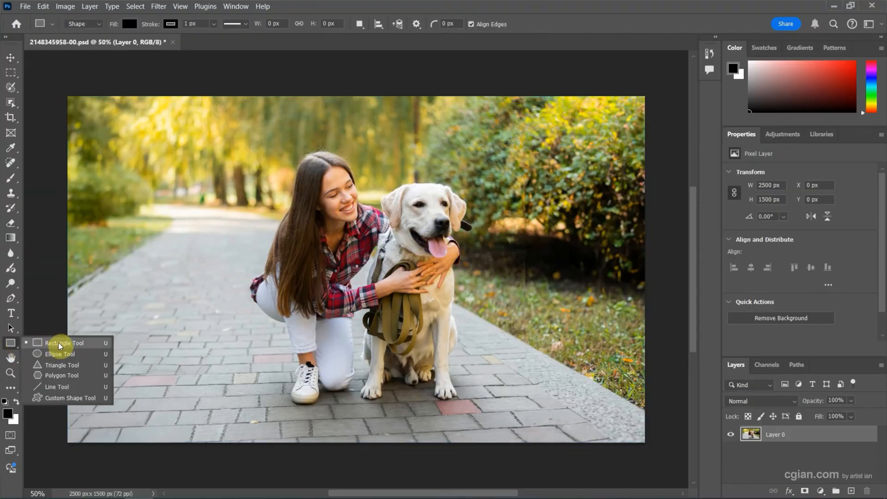
mouse_move(53, 363)
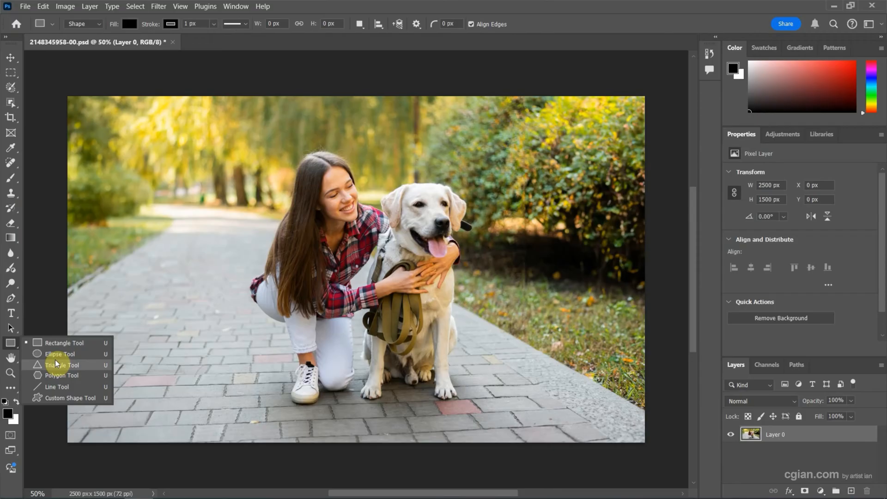
click(60, 354)
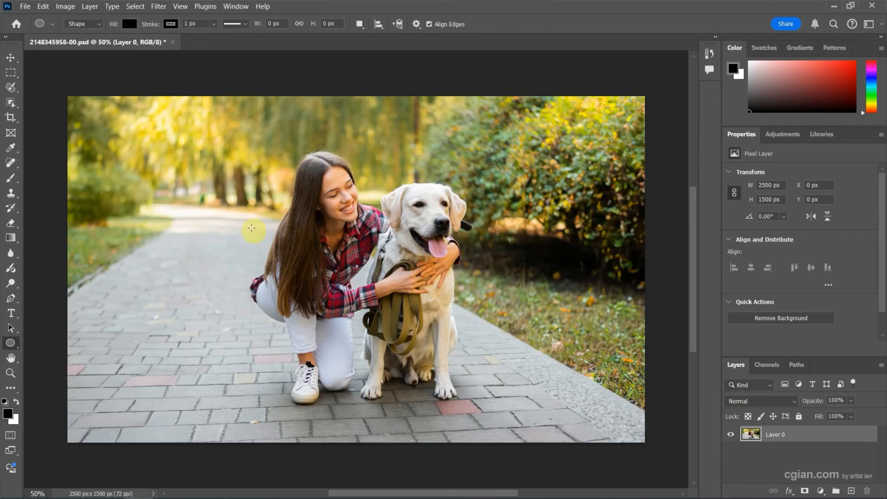
drag(252, 230, 450, 365)
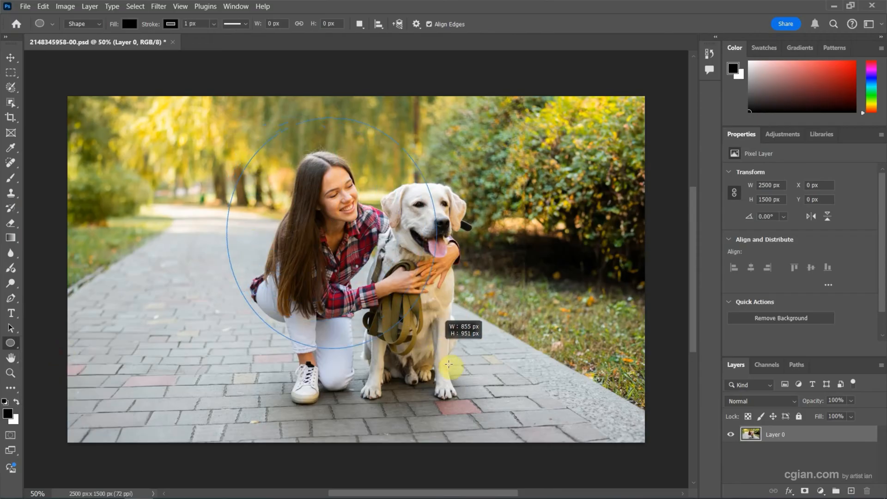
drag(451, 365, 499, 422)
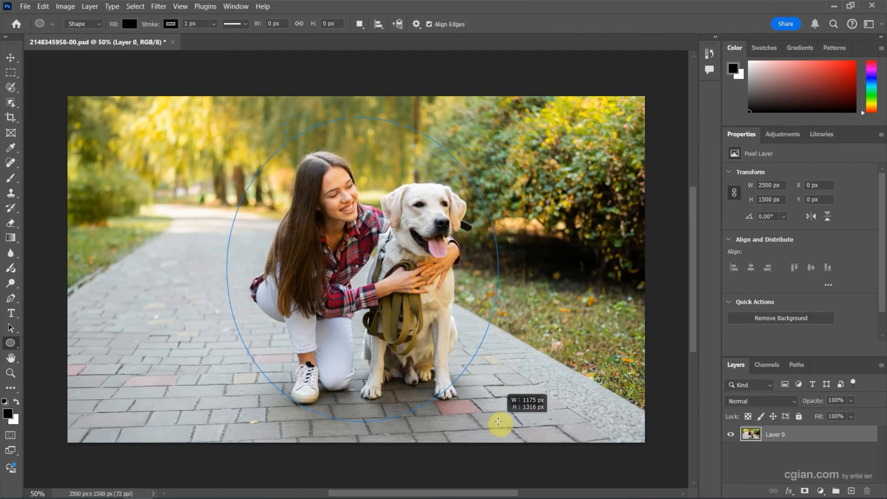
drag(498, 422, 511, 442)
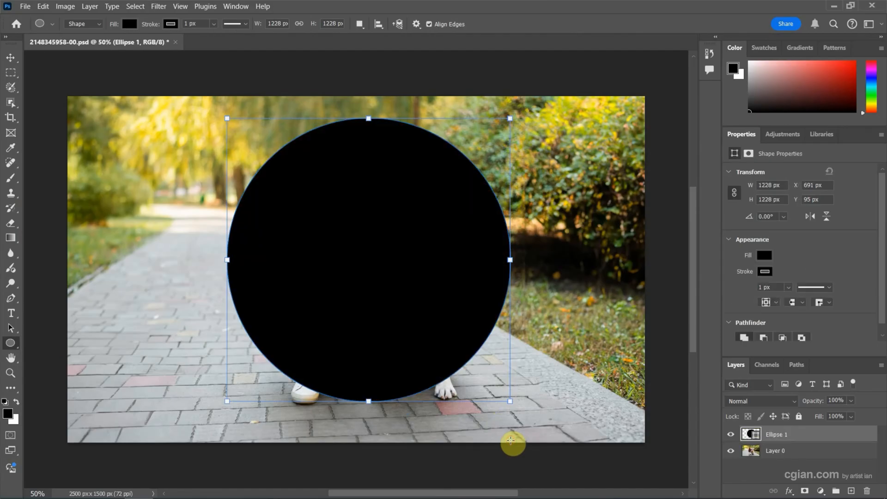
mouse_move(608, 387)
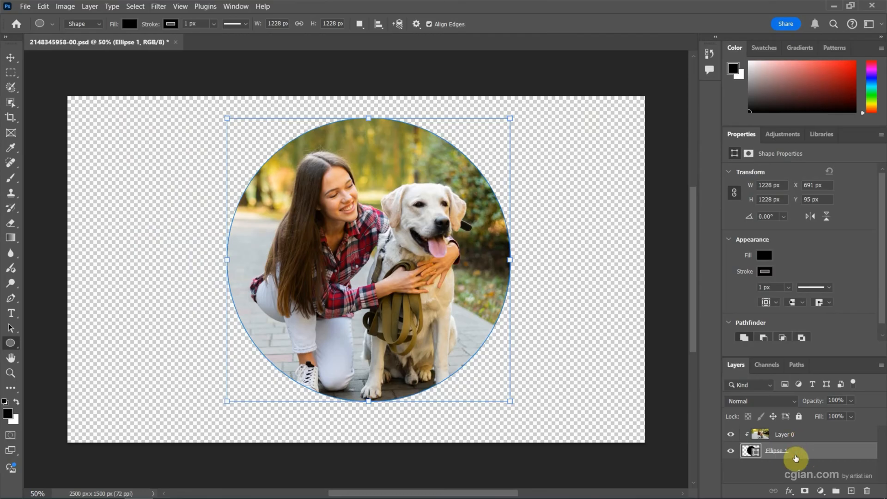
Clip Layer 0 to Ellipse 1 so the photo appears only within the circle.
drag(225, 401, 218, 416)
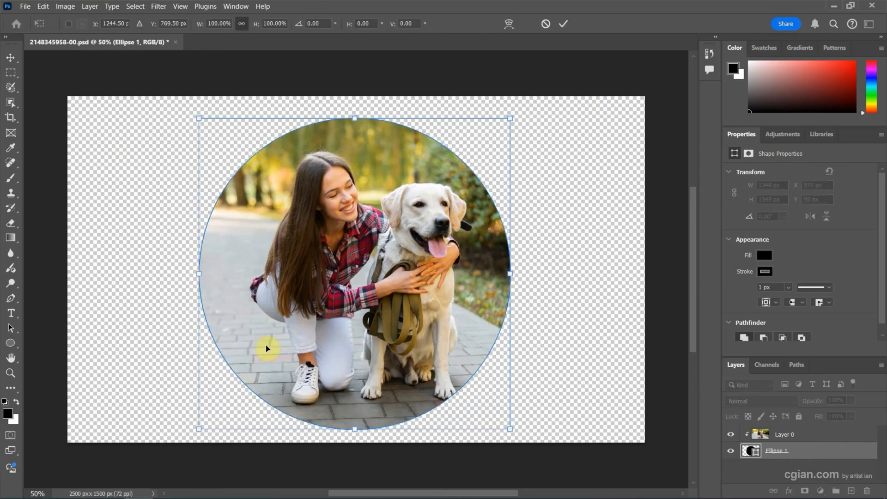
Scale the circle up to 1349 px and reposition it over the woman and dog.
drag(267, 349, 277, 355)
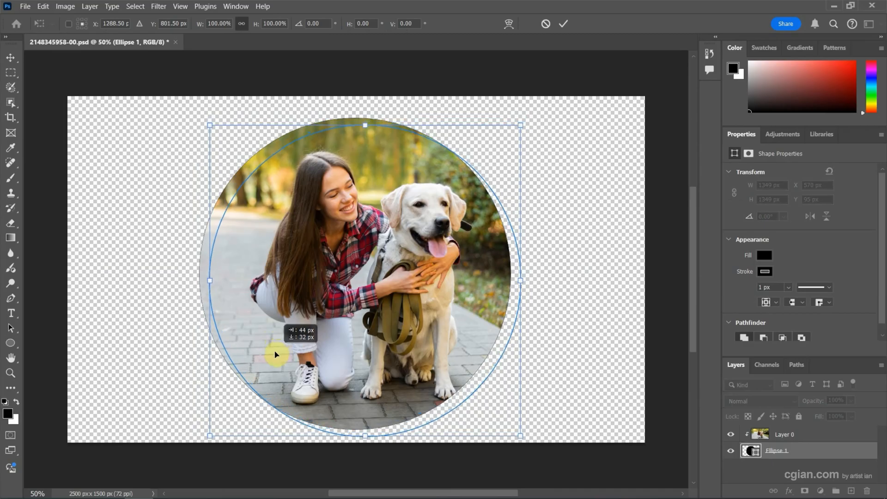
drag(277, 353, 277, 355)
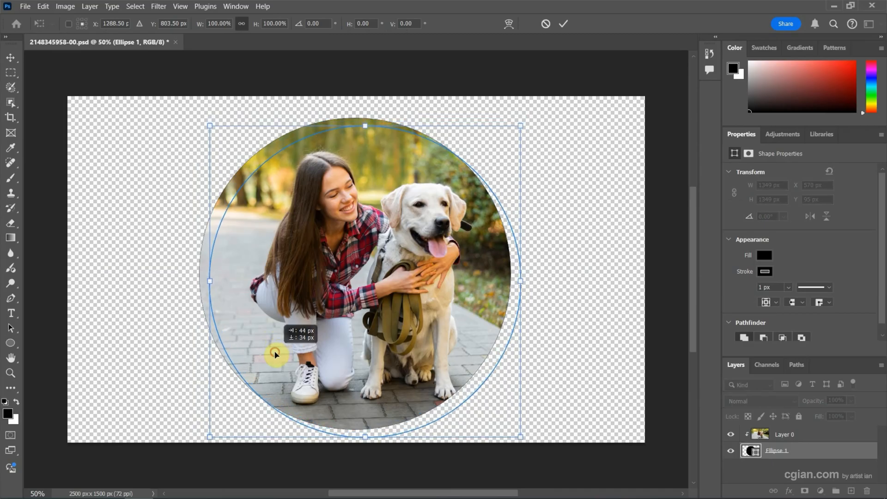
drag(277, 353, 277, 355)
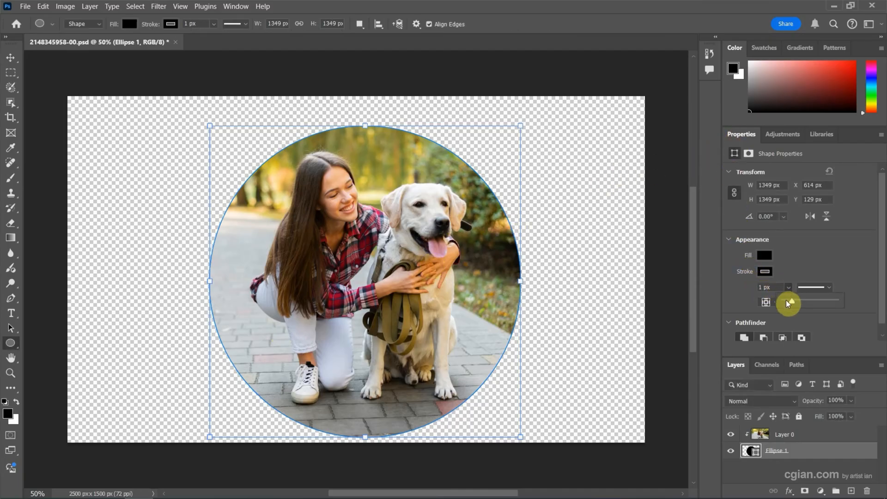
Give the circle a 28 px stroke and colour it pink.
drag(788, 301, 814, 300)
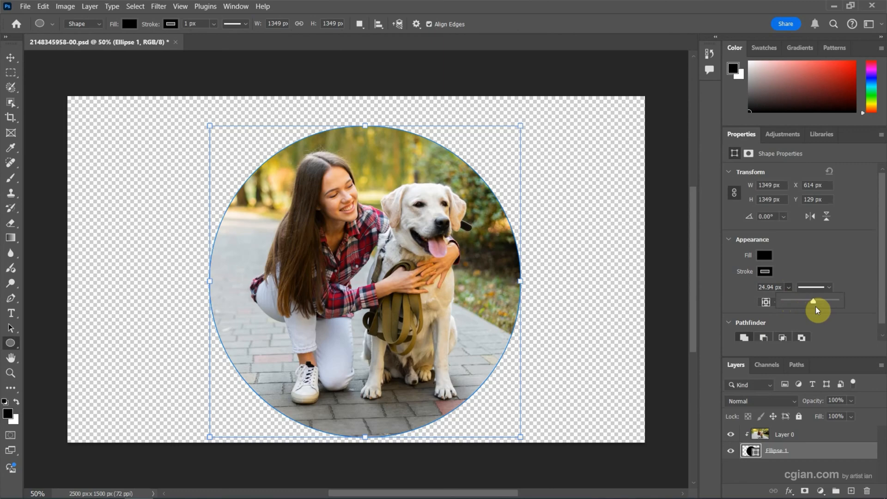
drag(813, 300, 815, 300)
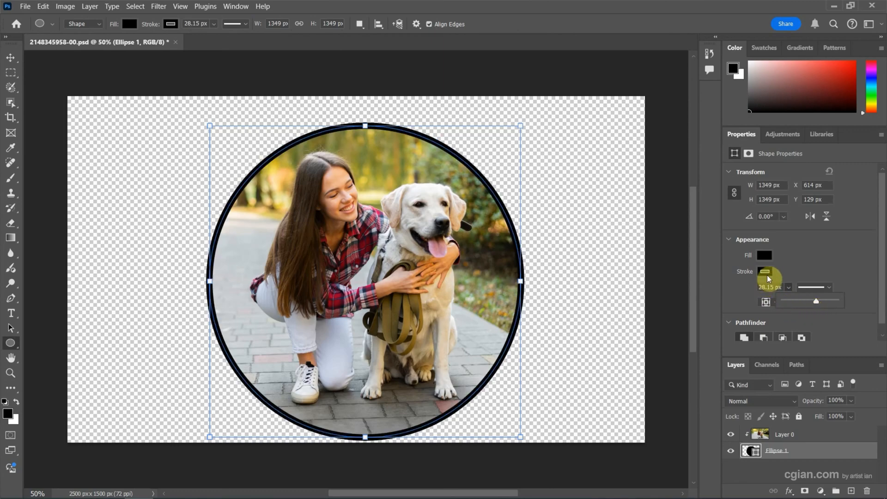
click(764, 271)
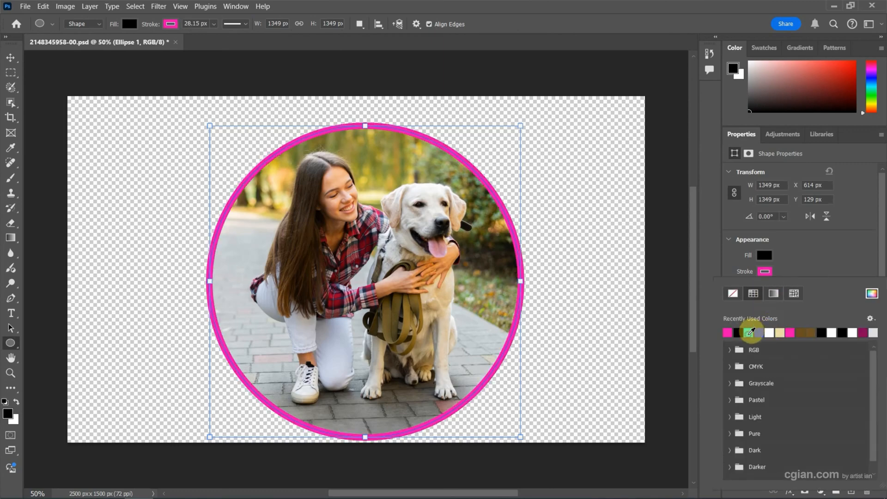